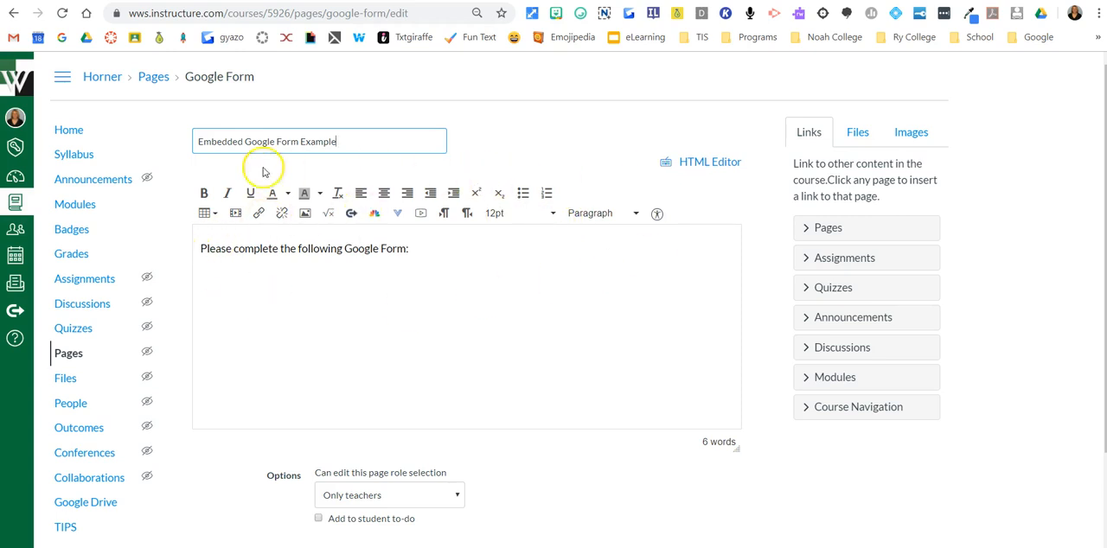
pyautogui.moveTo(430, 275)
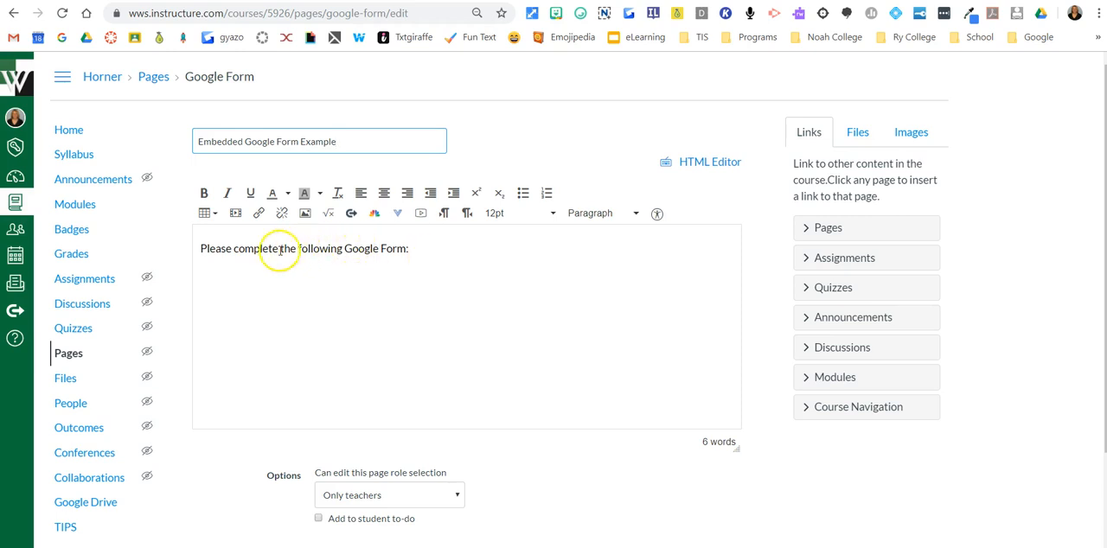
pyautogui.moveTo(68, 353)
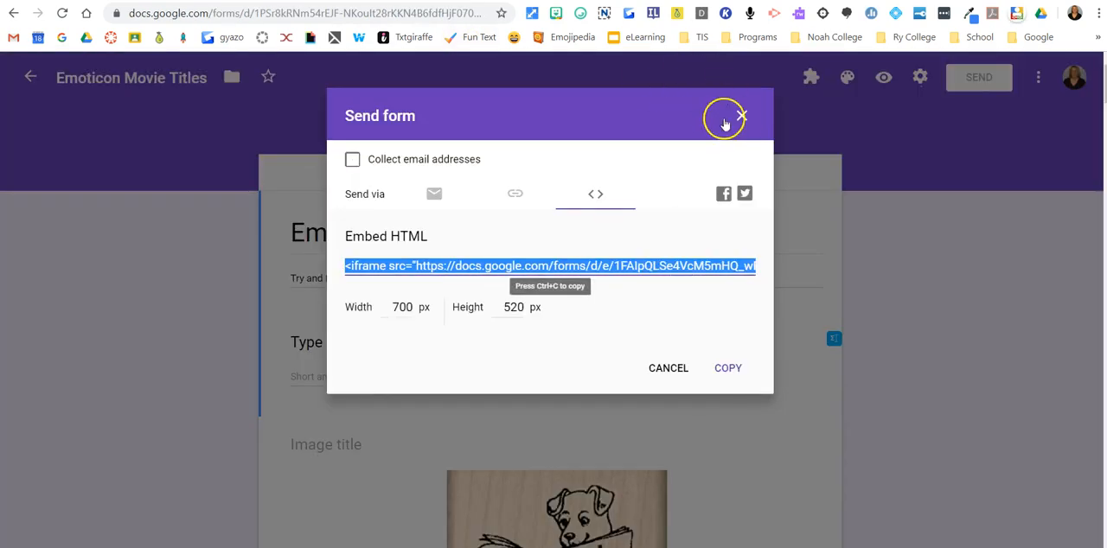
# Copy the Emoticon Movie Titles form's HTML embed code from the Send dialog
pyautogui.click(741, 115)
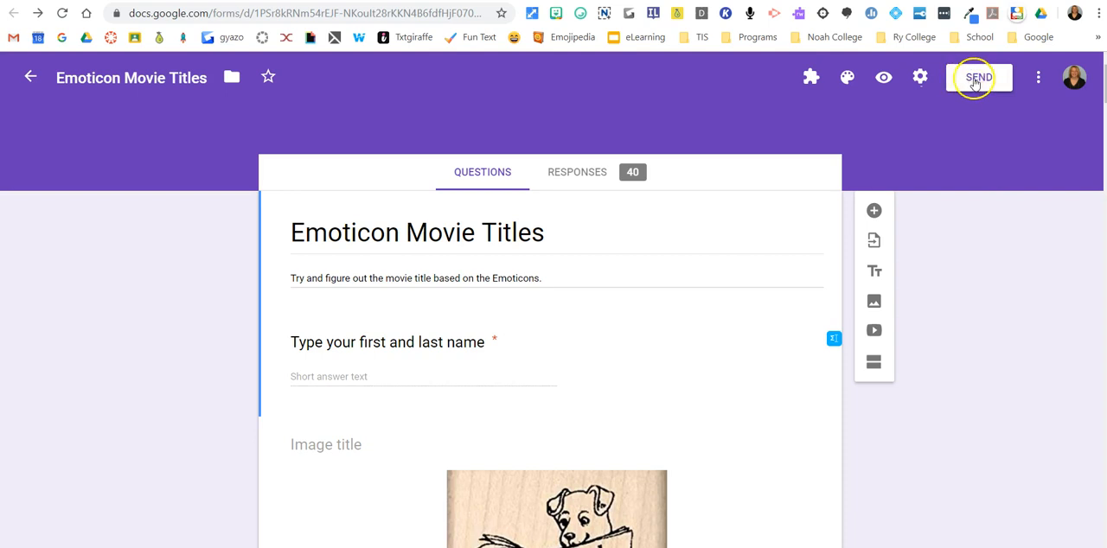
pyautogui.click(979, 77)
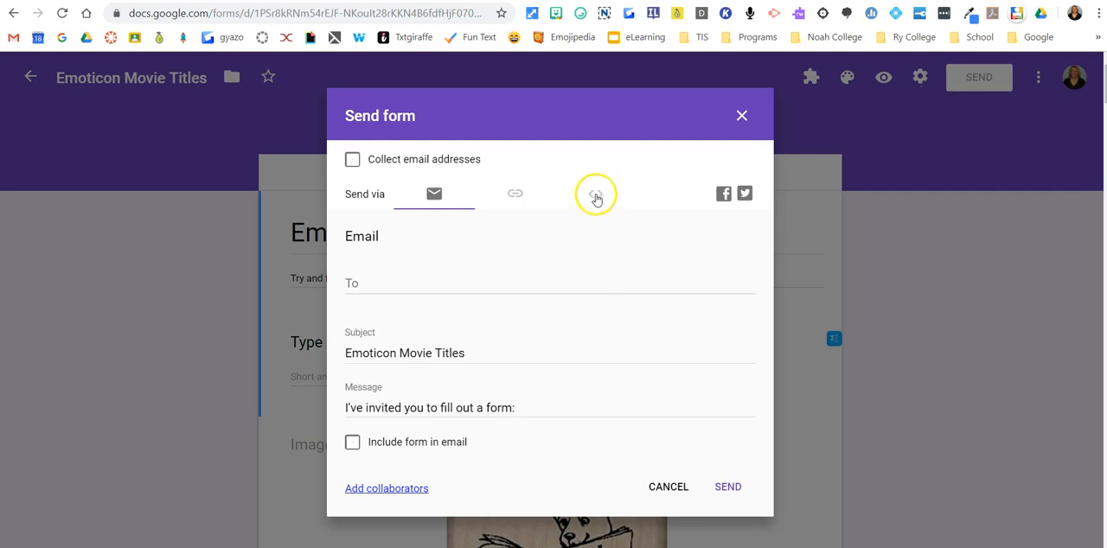
pyautogui.click(596, 193)
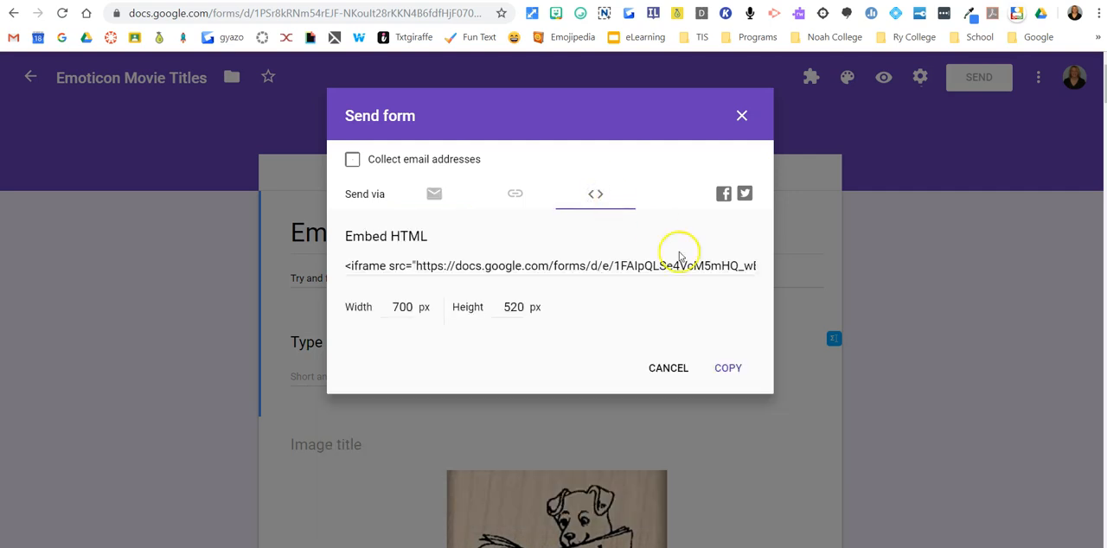
pyautogui.click(728, 367)
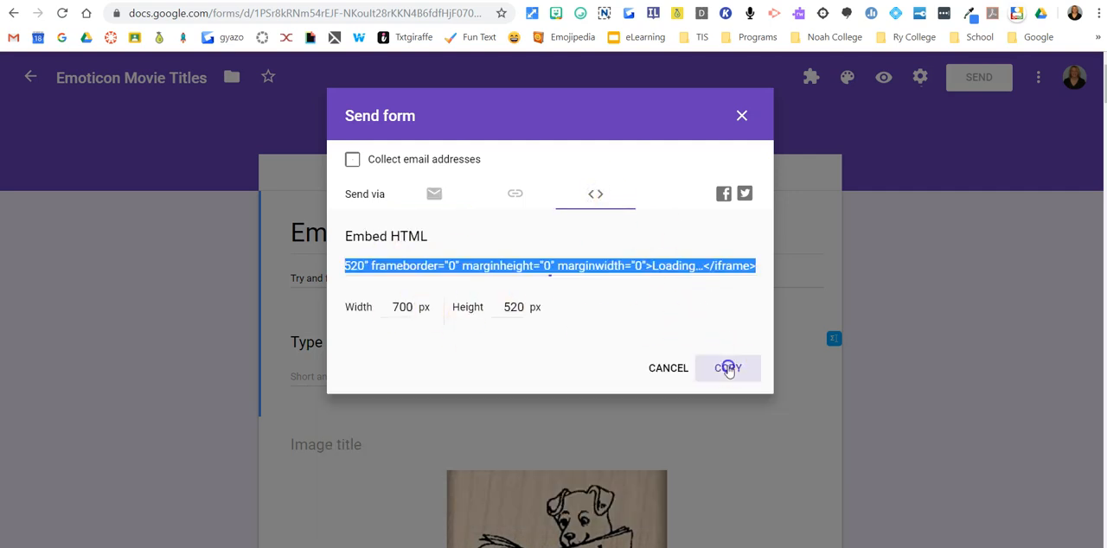
pyautogui.click(727, 368)
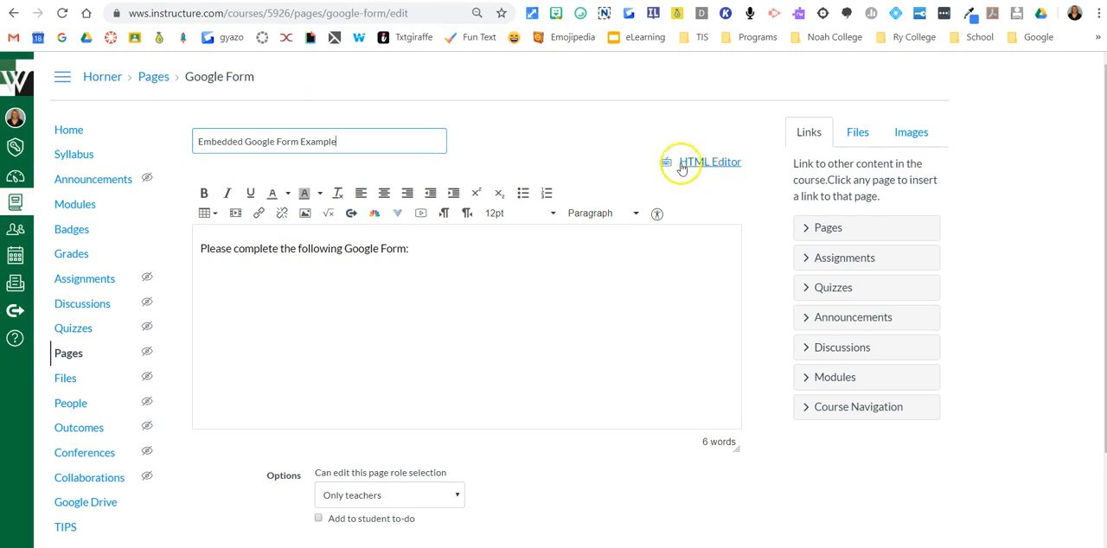
# Paste the form's iframe code into the page HTML below the intro paragraphs
pyautogui.click(709, 162)
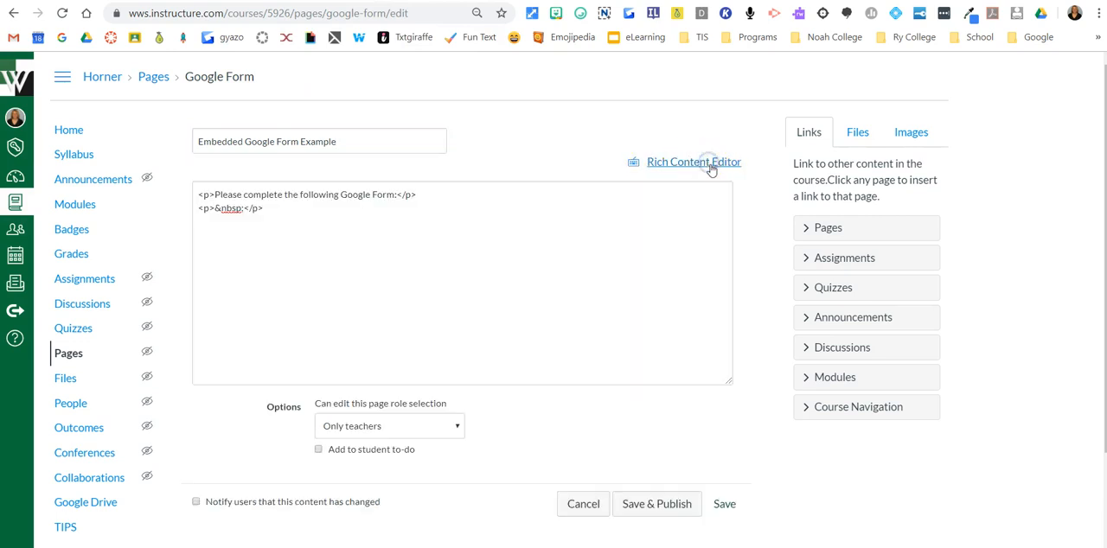
pyautogui.click(313, 209)
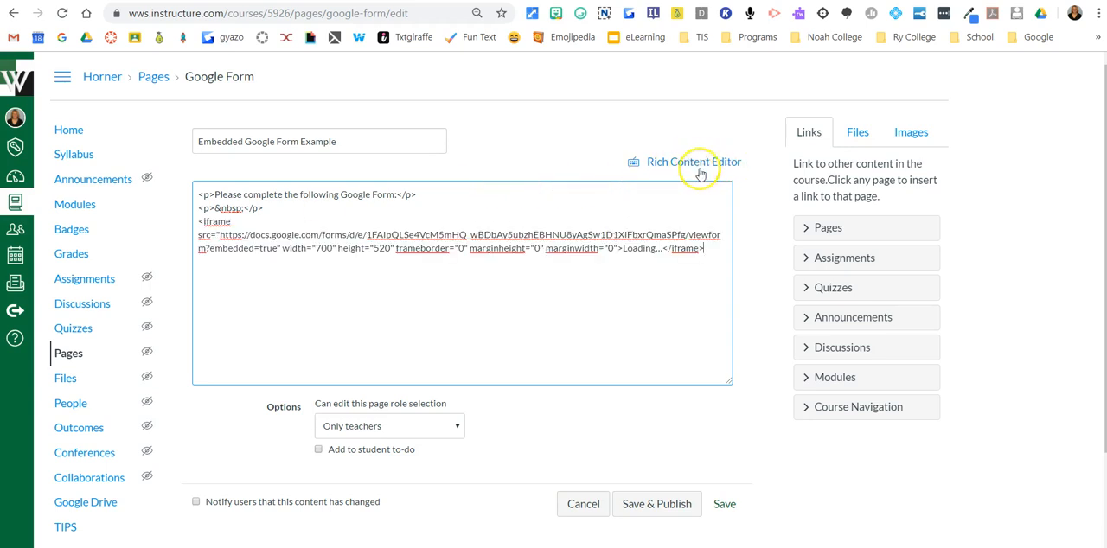
pyautogui.click(694, 162)
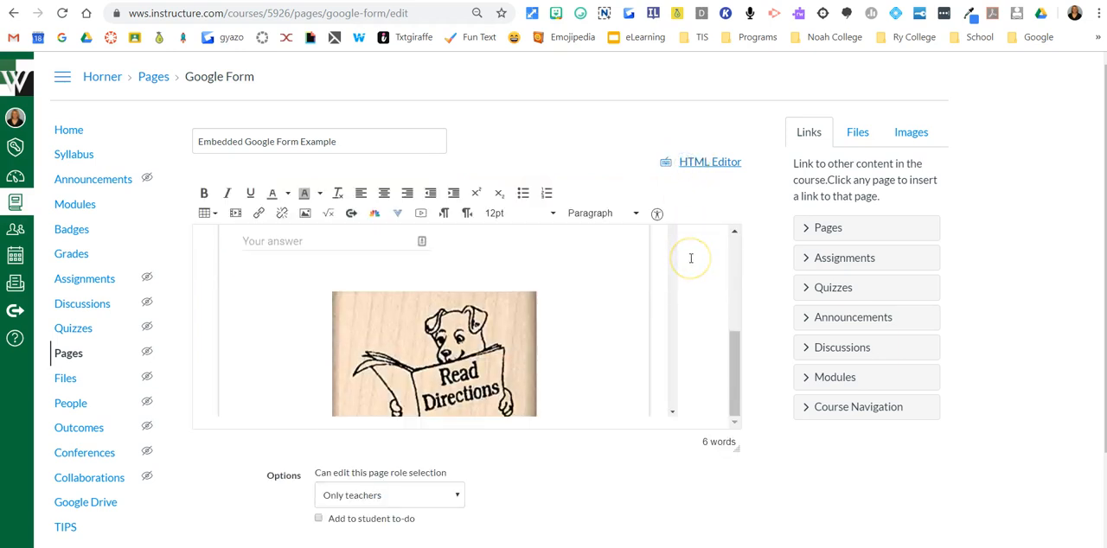
# Save the Embedded Google Form Example page and scroll through the embedded form
pyautogui.scroll(-3)
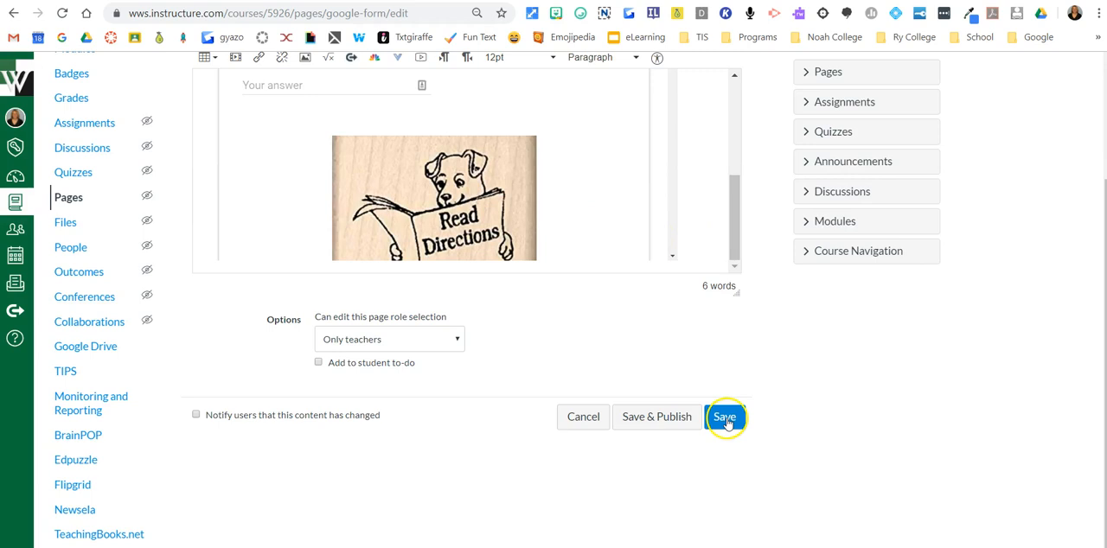
pyautogui.click(725, 417)
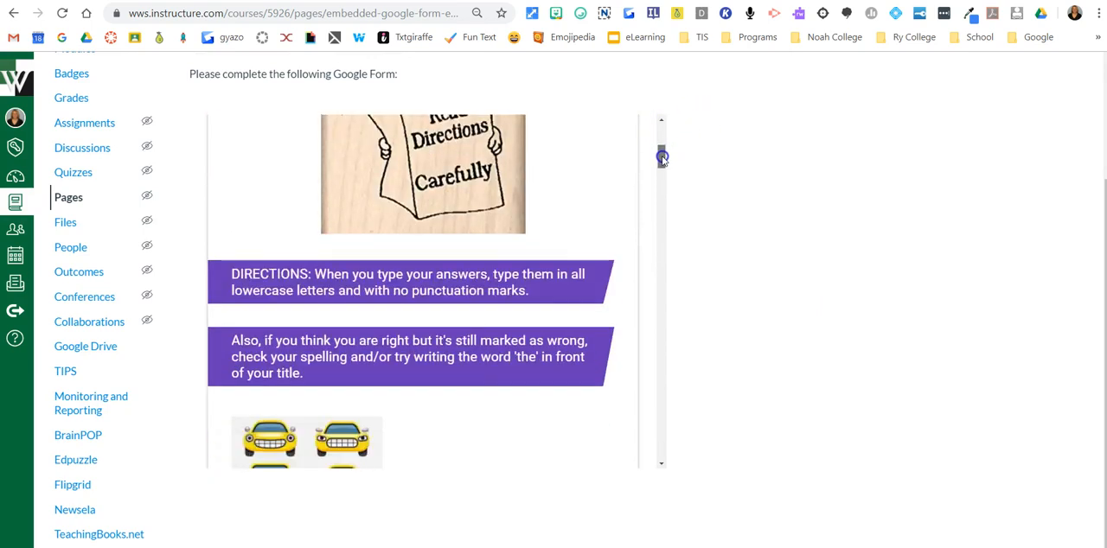
pyautogui.scroll(-3)
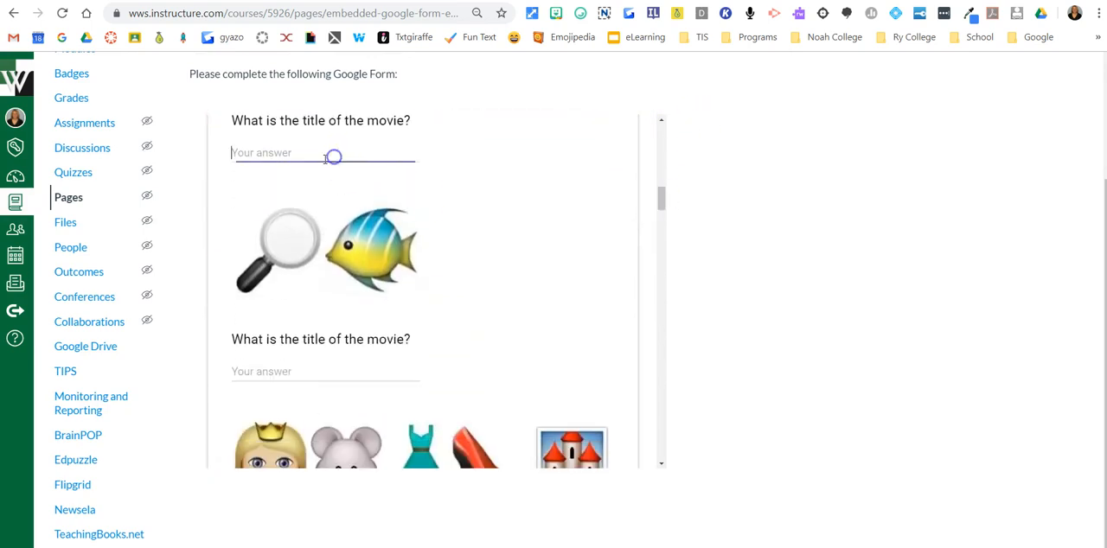
pyautogui.scroll(-3)
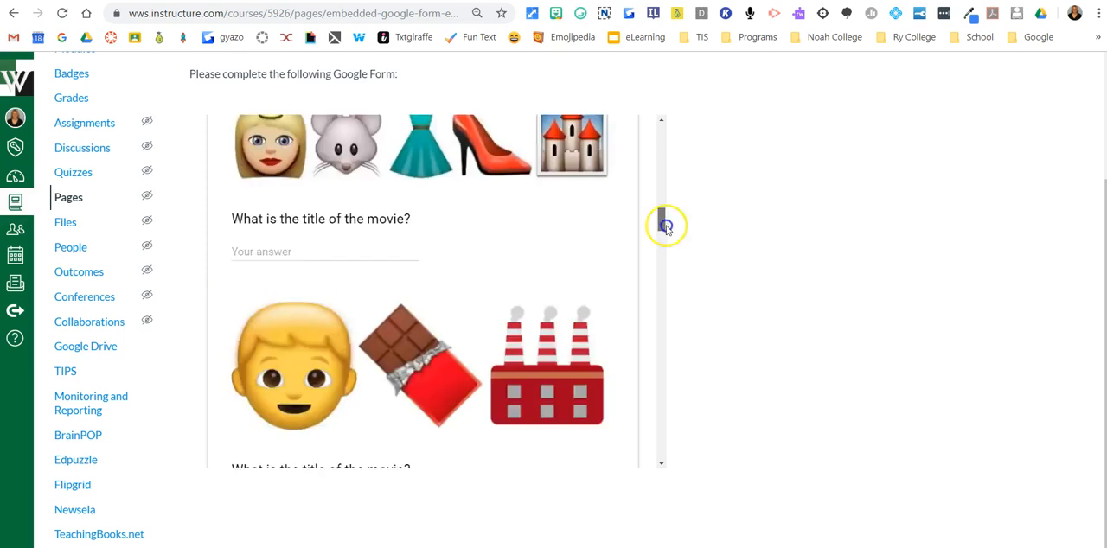
pyautogui.scroll(-3)
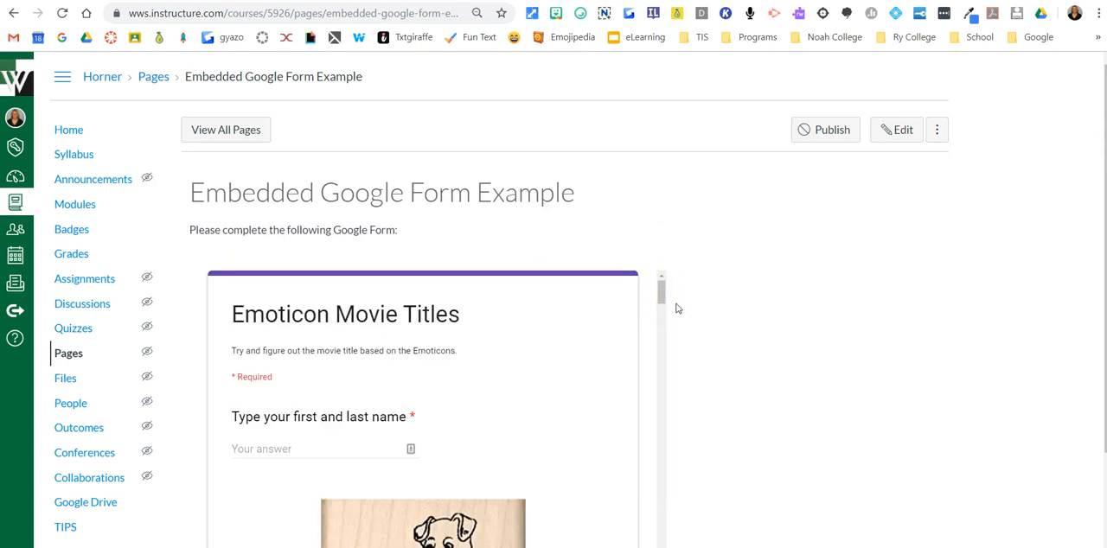
pyautogui.moveTo(654, 290)
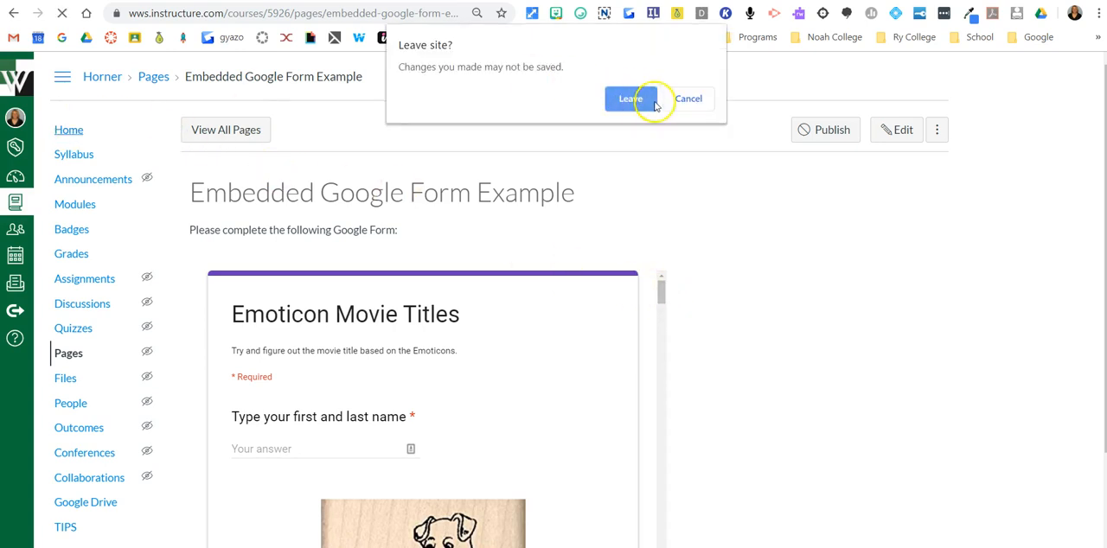
# Leave the Canvas page and copy the Emoticon Movie Titles form's share link
pyautogui.click(630, 98)
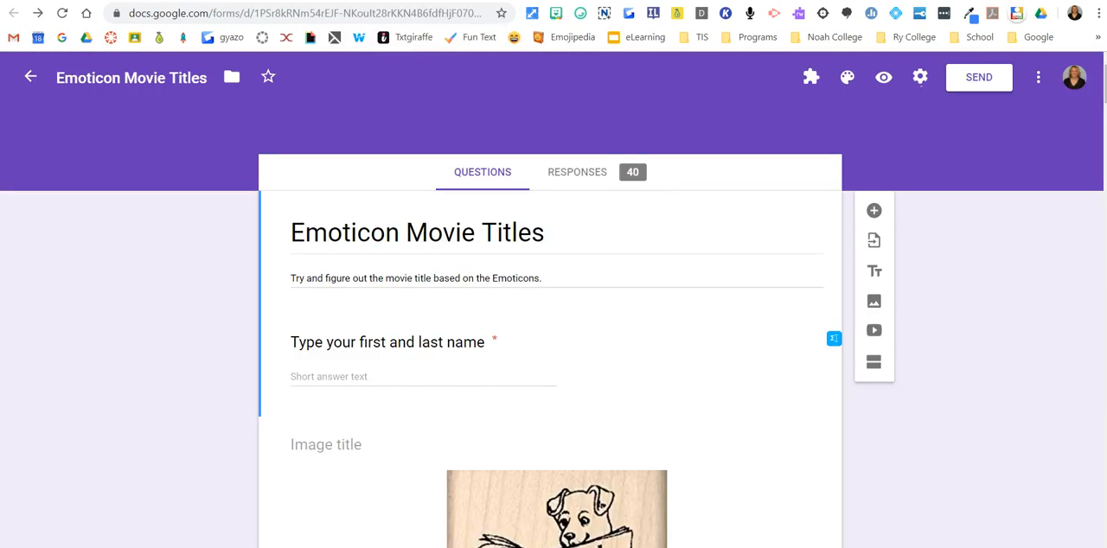
pyautogui.click(978, 77)
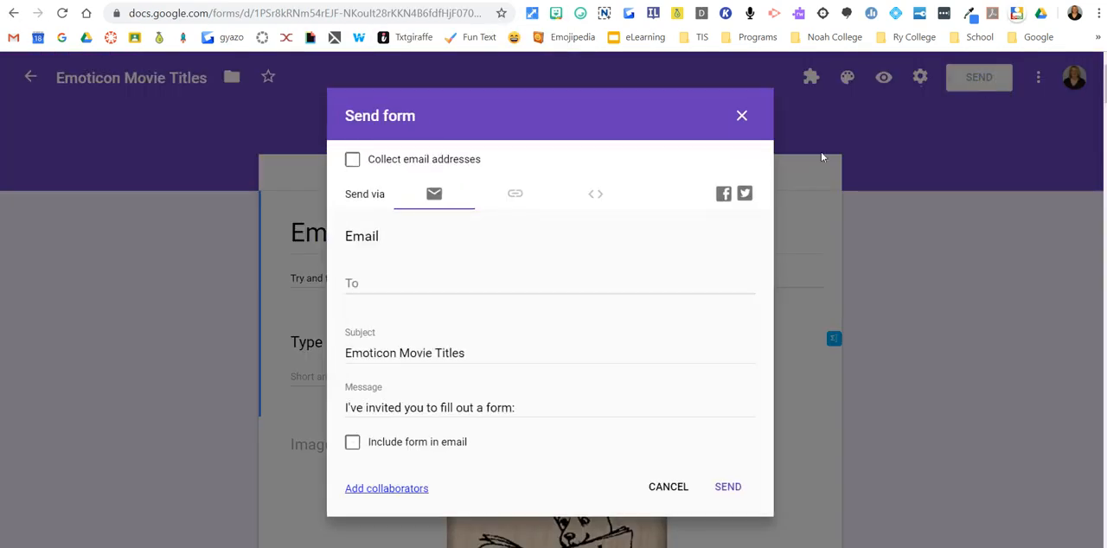
pyautogui.click(516, 193)
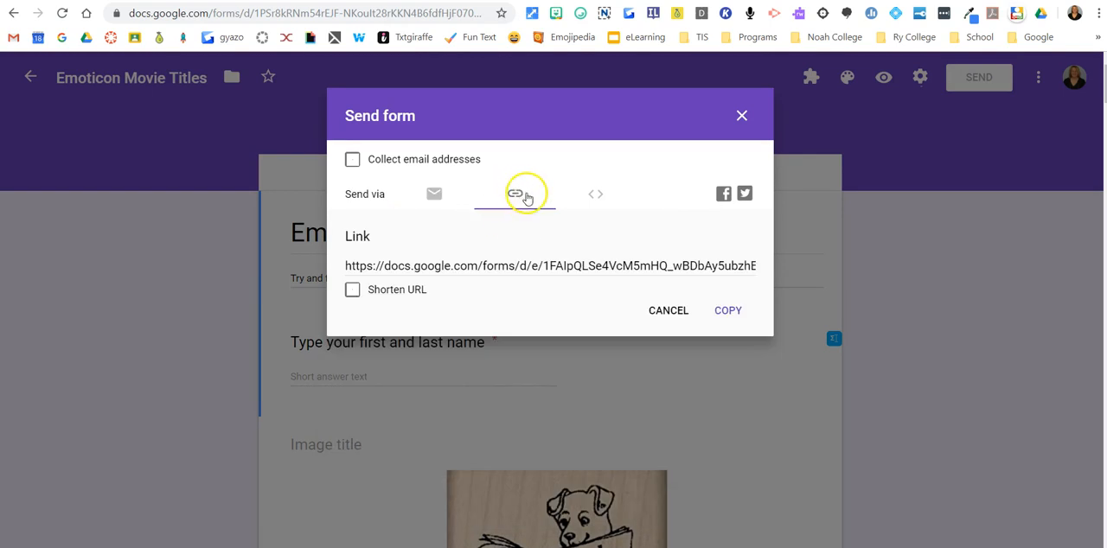
pyautogui.click(727, 310)
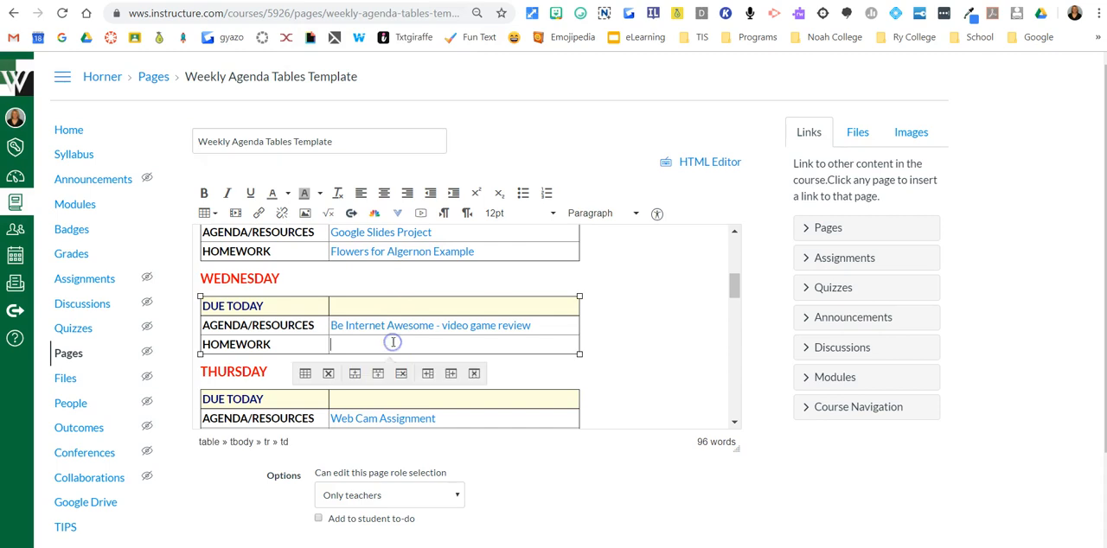
# Enter 'Emoticon Movie Titles' in Wednesday's Homework cell, linked to the form URL
pyautogui.write('Emoticon Mov')
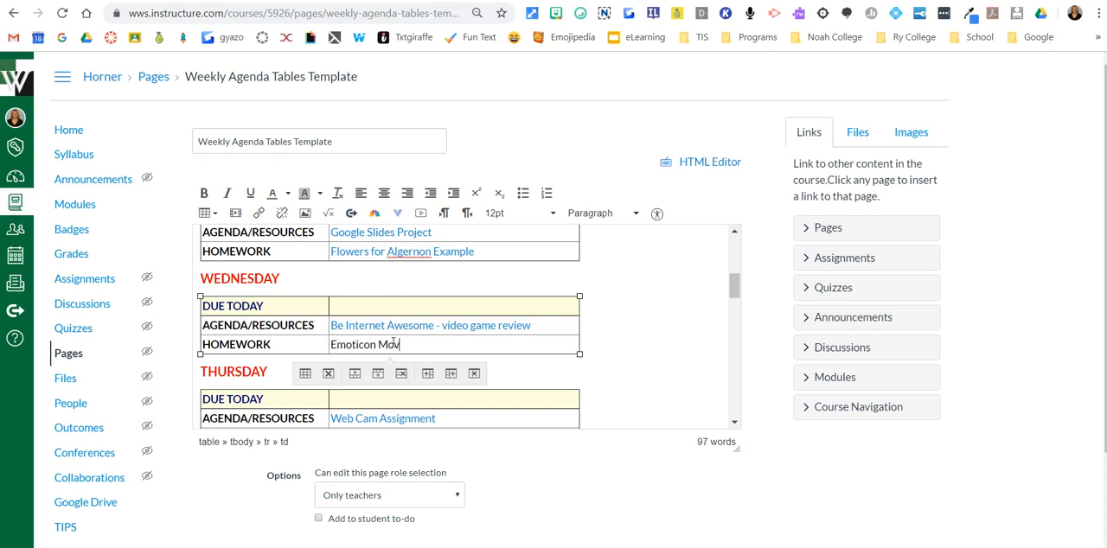
pyautogui.write('ie Titles')
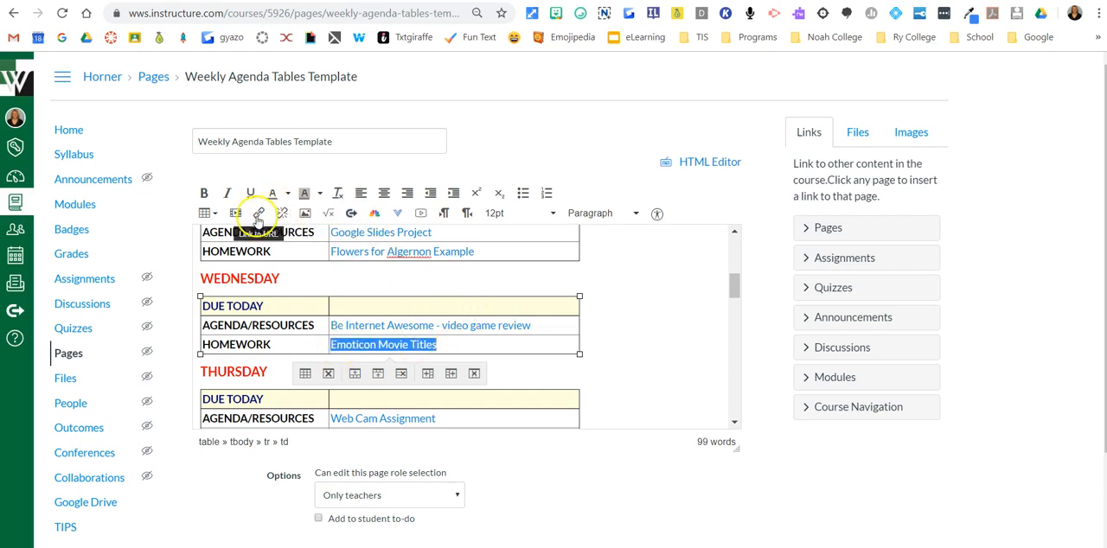
pyautogui.click(259, 214)
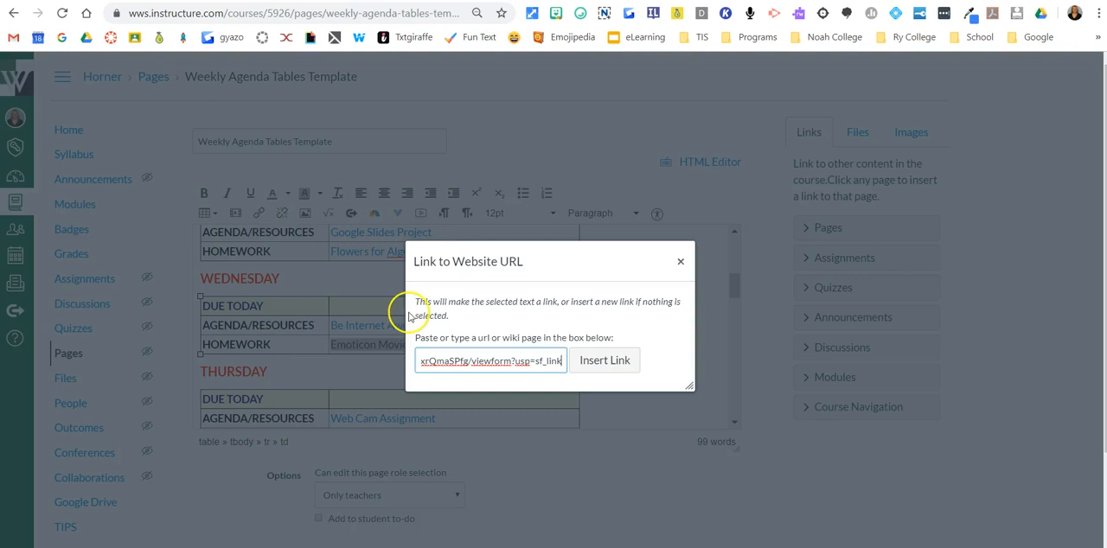
pyautogui.click(604, 360)
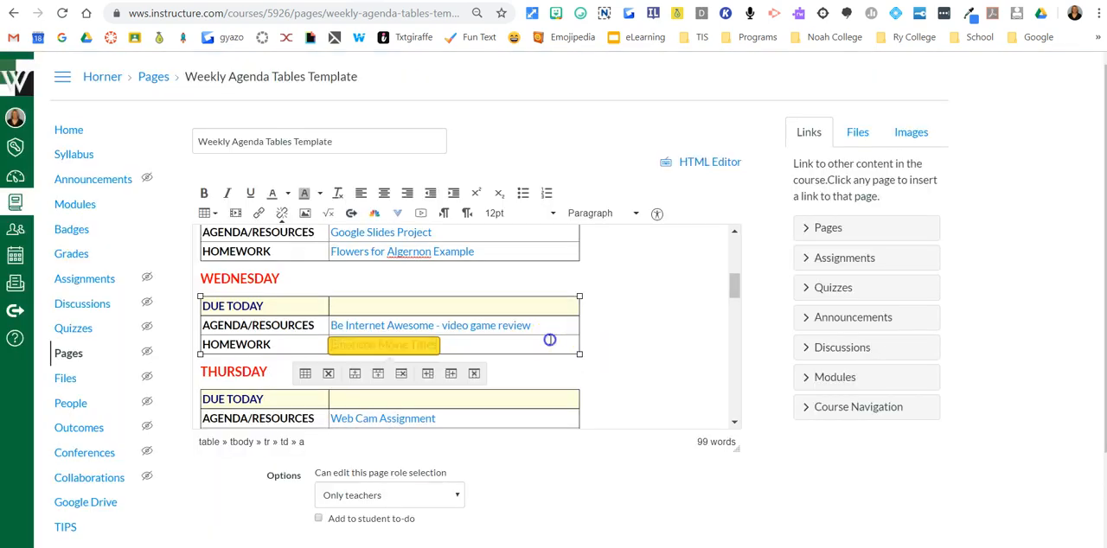